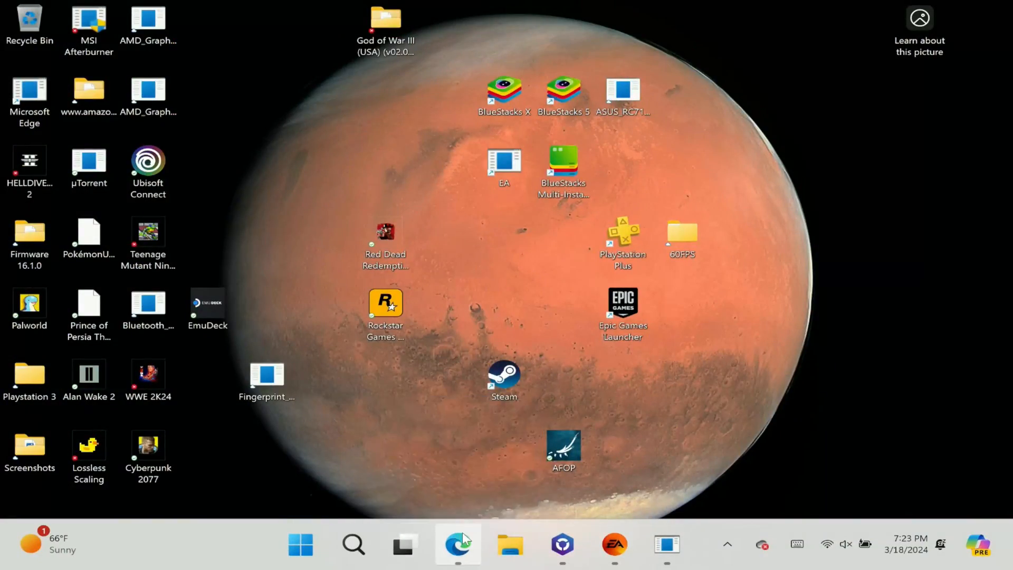
Step: Download suyu-windows-msvc.zip from the Suyu-Build GitHub release assets and return to the desktop
click(457, 544)
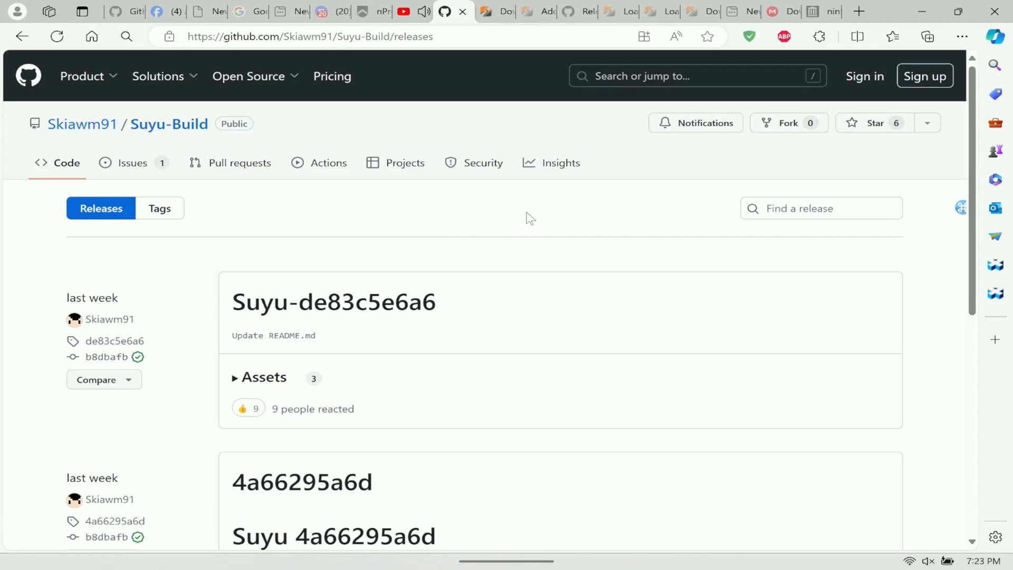
mouse_move(468, 330)
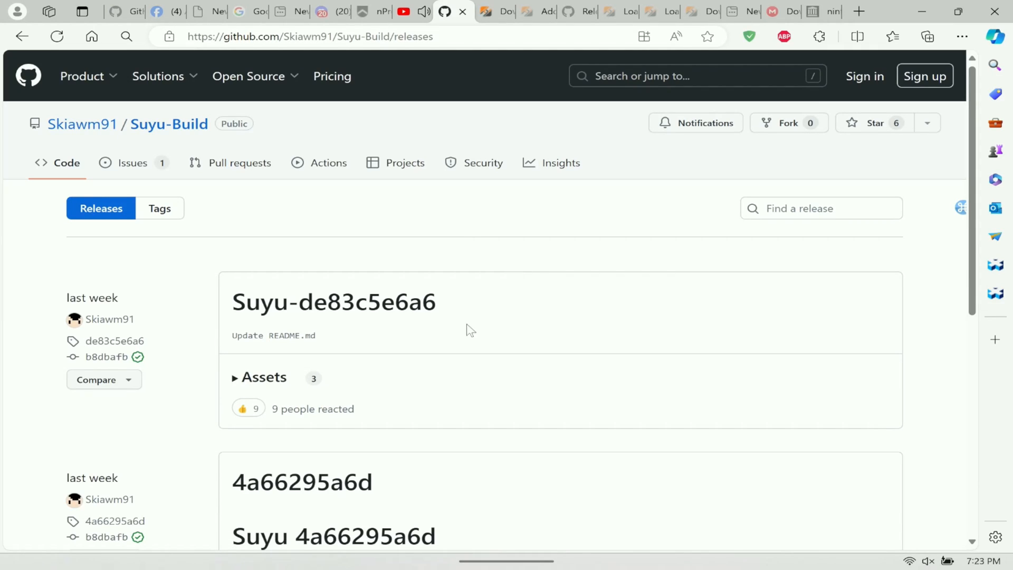
mouse_move(264, 387)
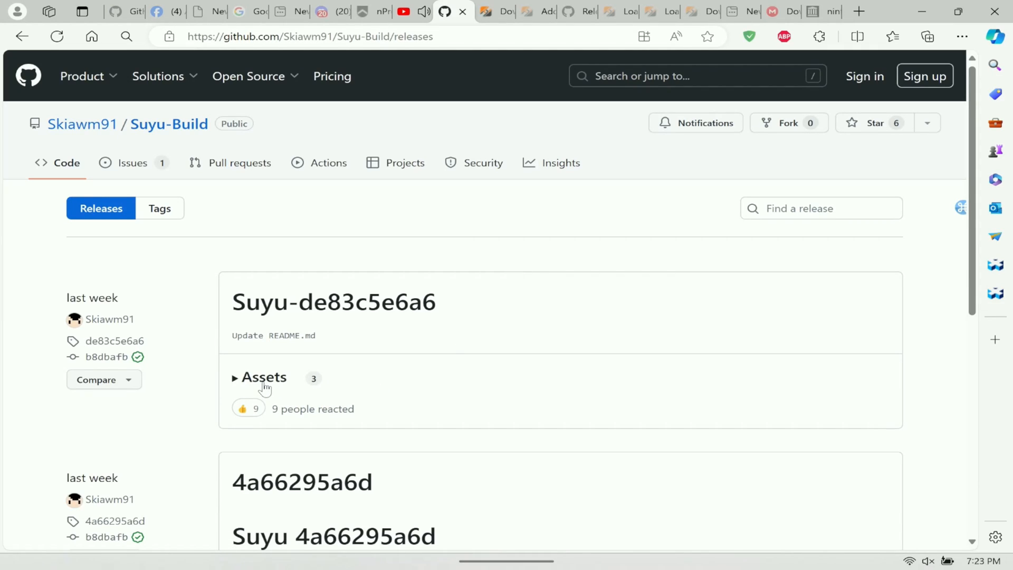
click(262, 376)
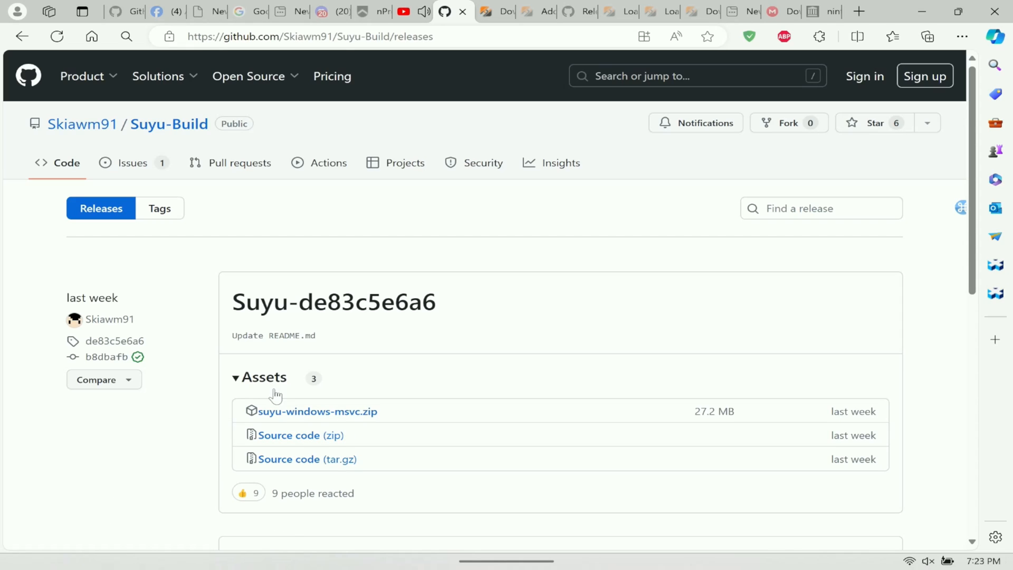
mouse_move(318, 410)
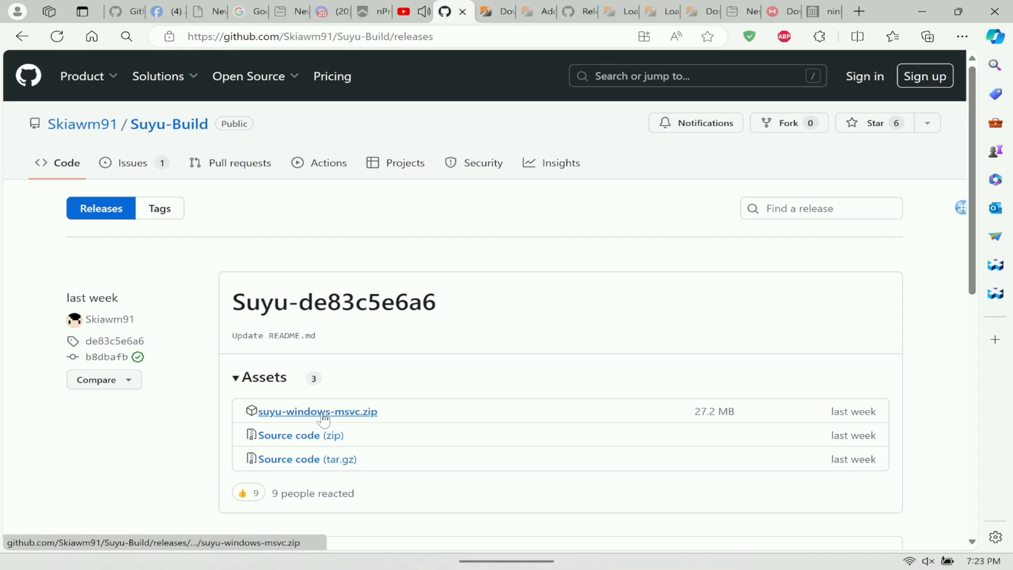
click(316, 411)
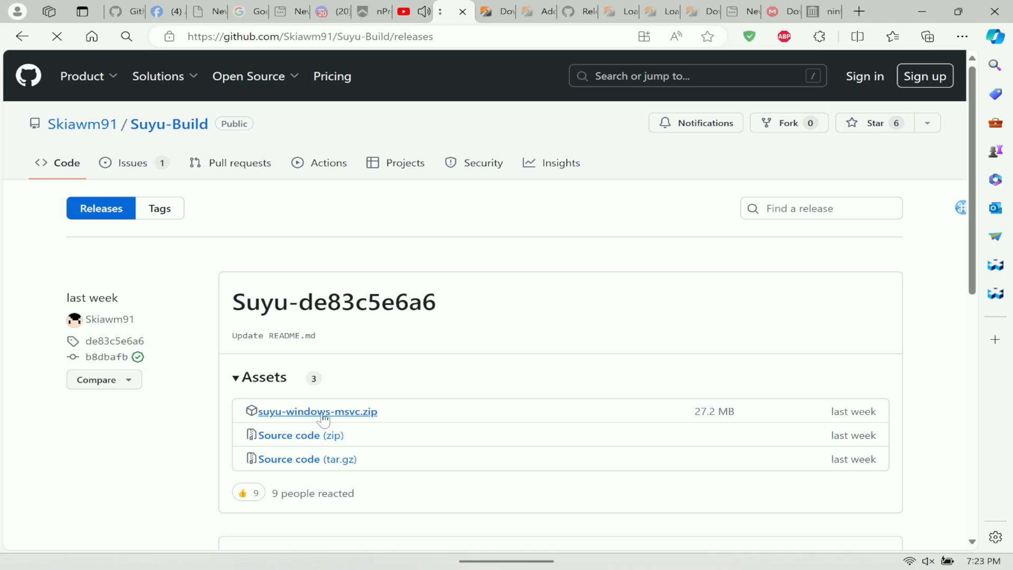
click(318, 411)
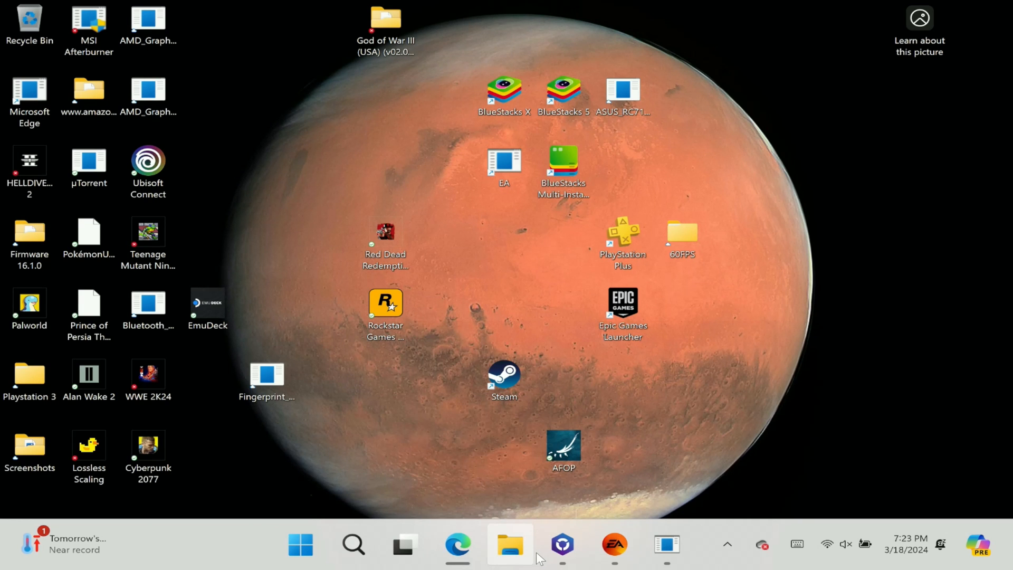
Step: Browse to Downloads and enter the extracted suyu-windows-msvc folder, selecting the suyu application
click(510, 545)
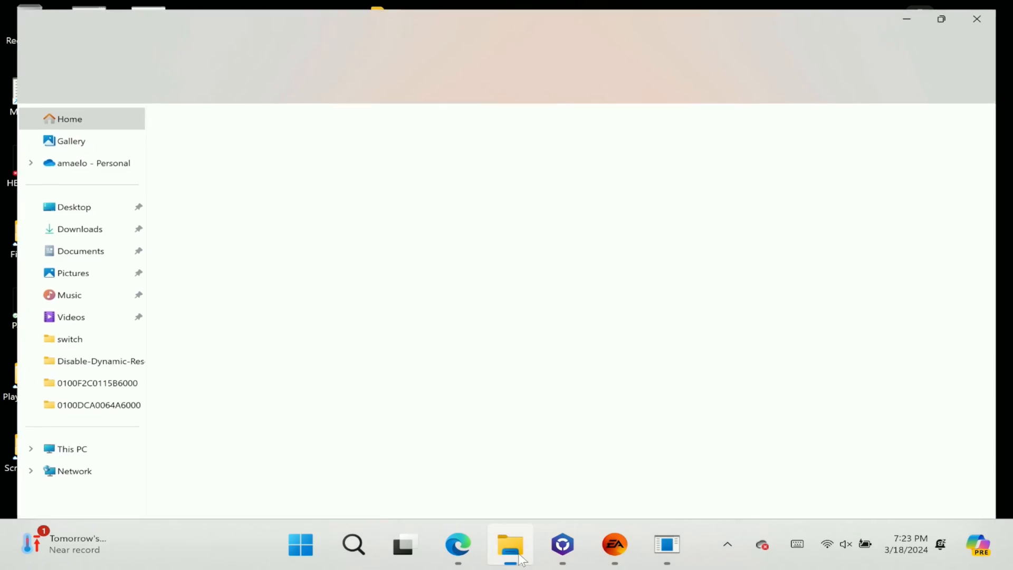
click(510, 544)
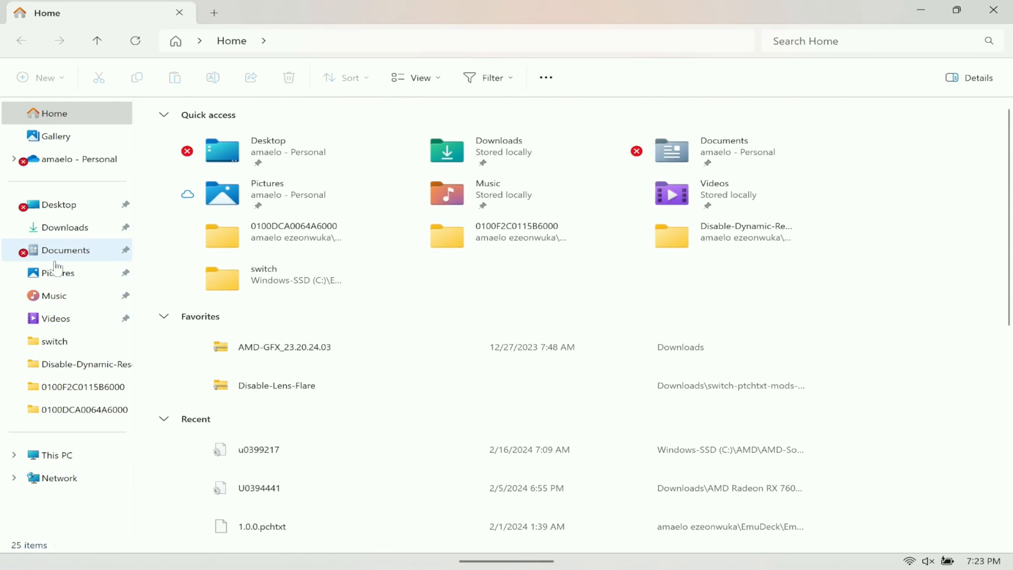
click(65, 227)
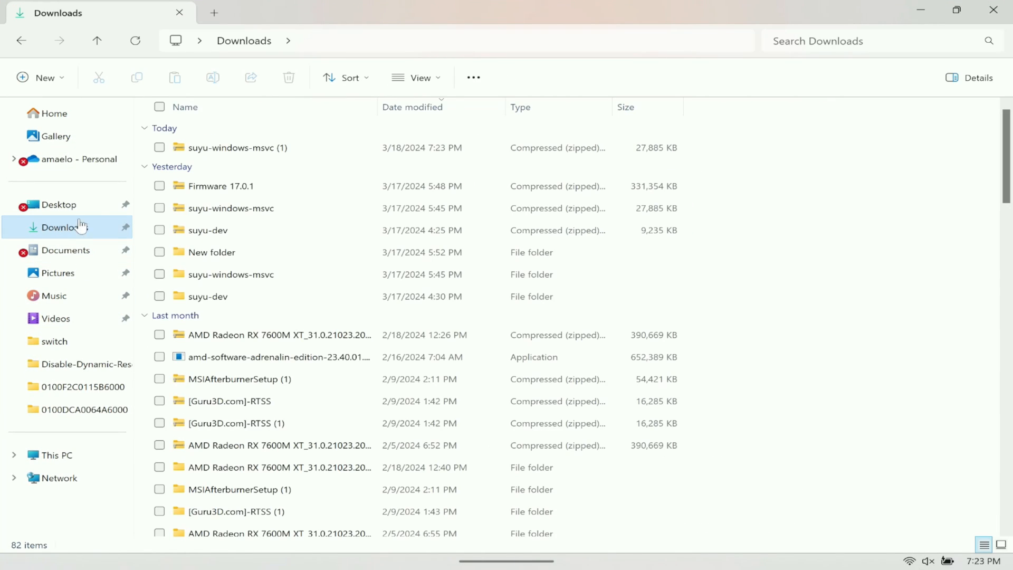
mouse_move(232, 252)
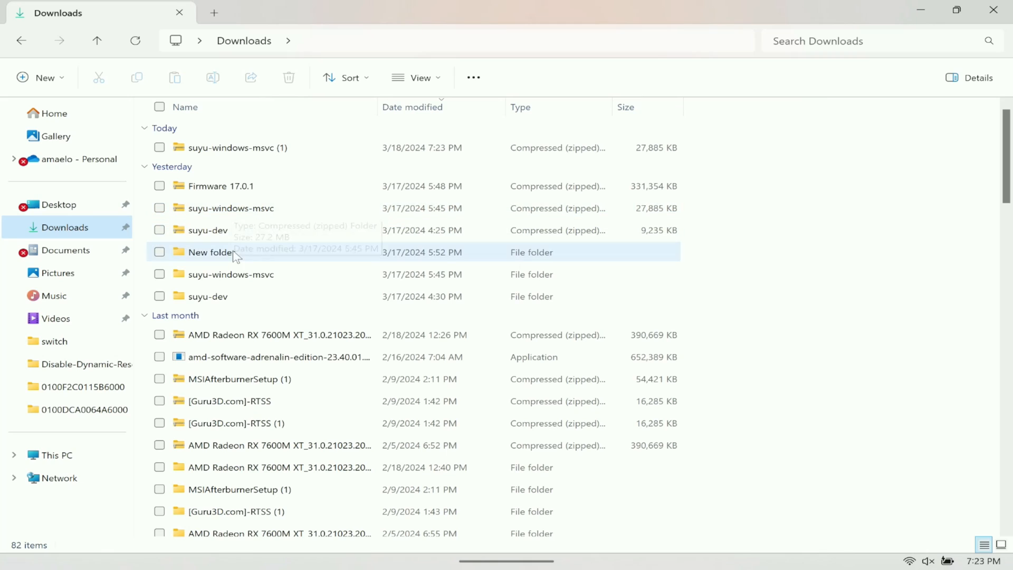
mouse_move(223, 167)
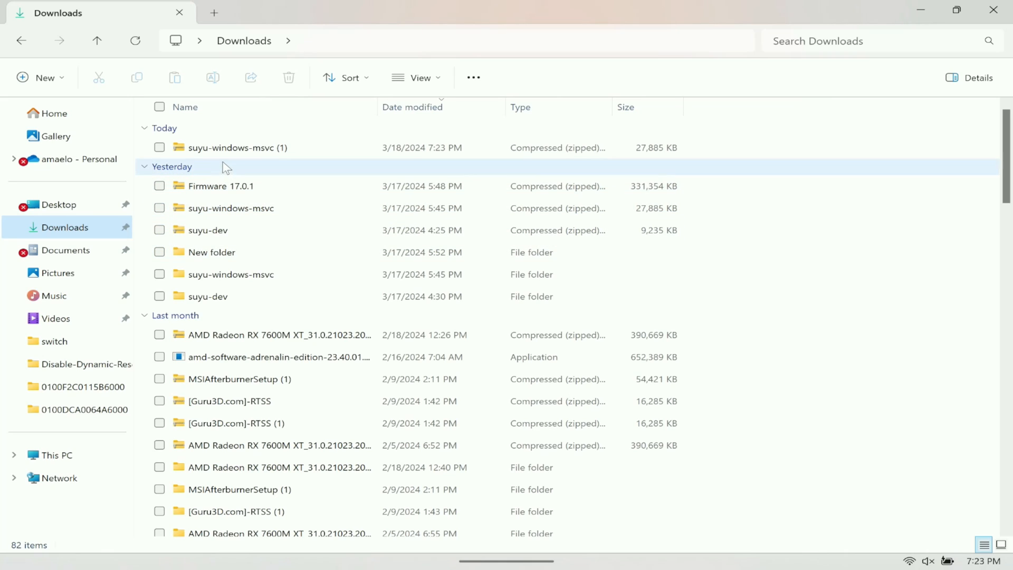
mouse_move(237, 148)
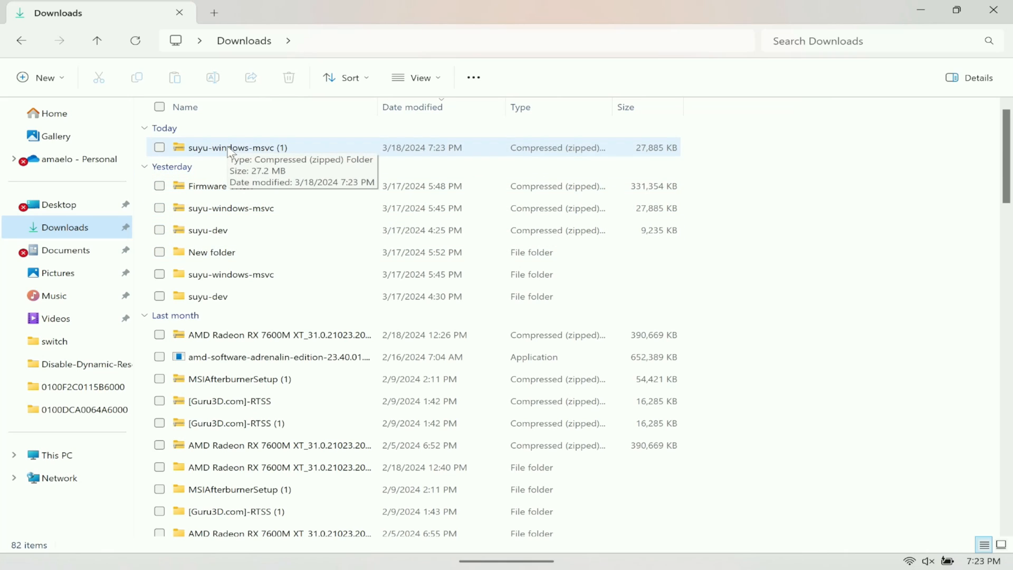
right_click(237, 148)
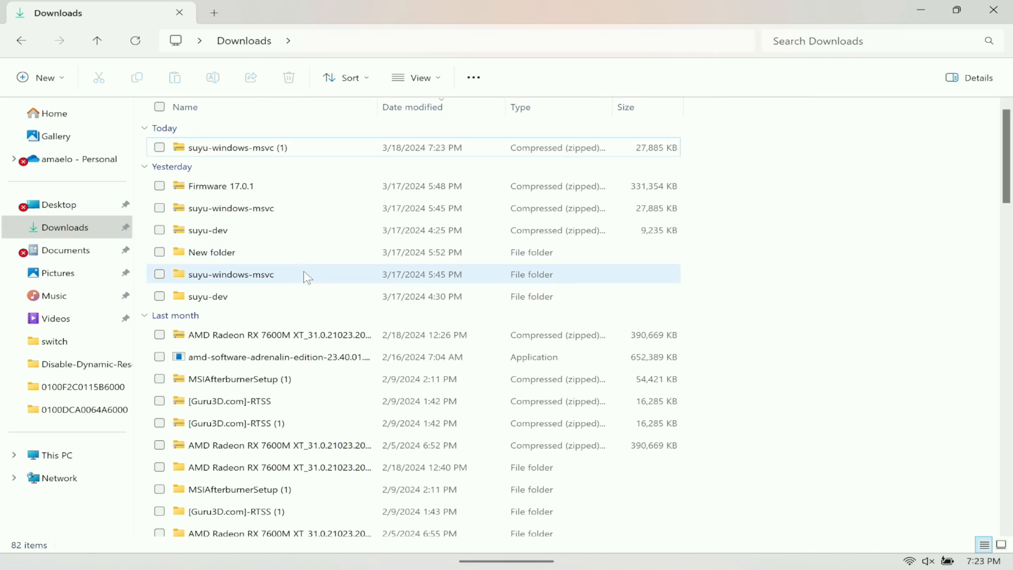
double_click(231, 275)
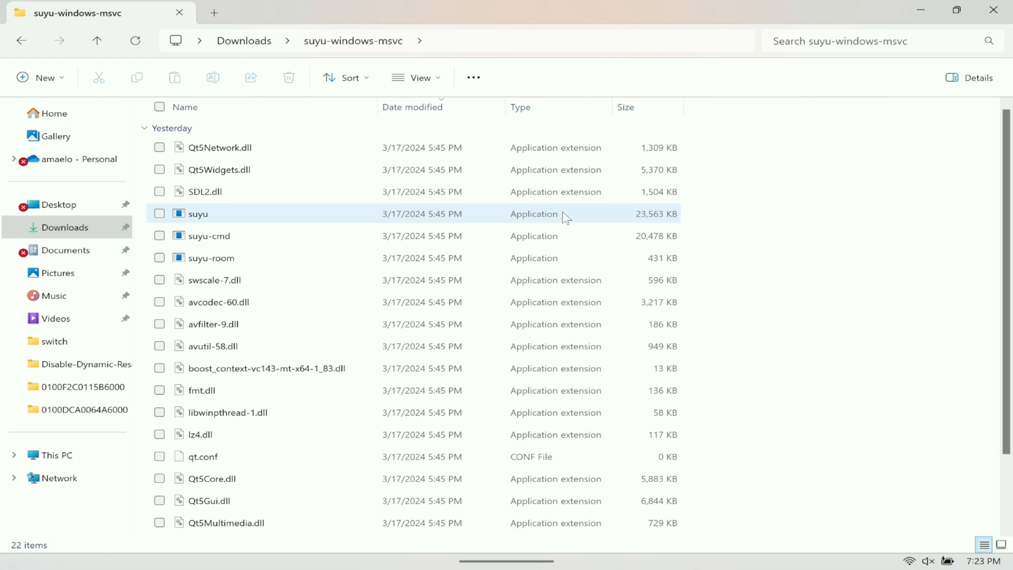
click(197, 214)
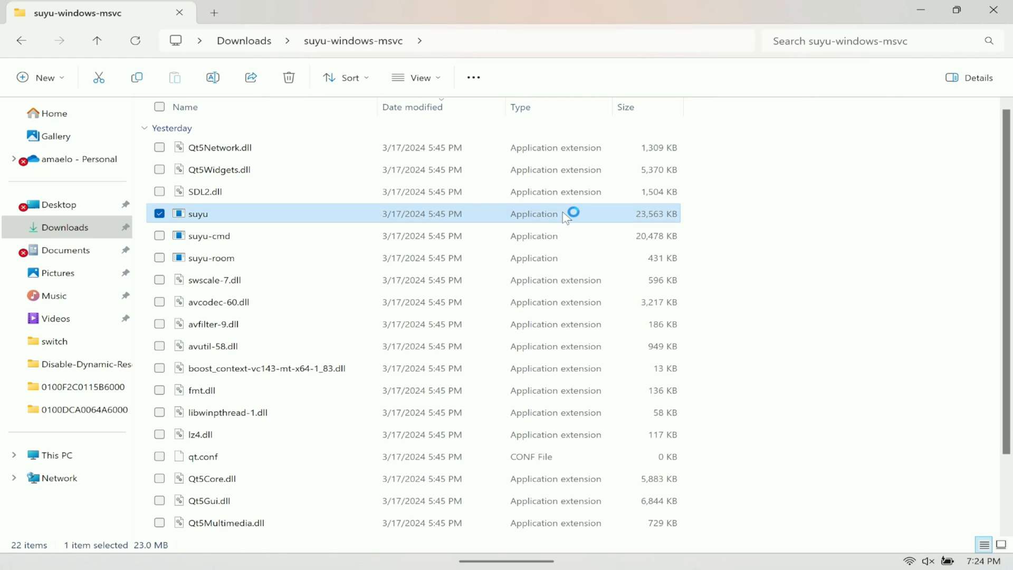
mouse_move(567, 228)
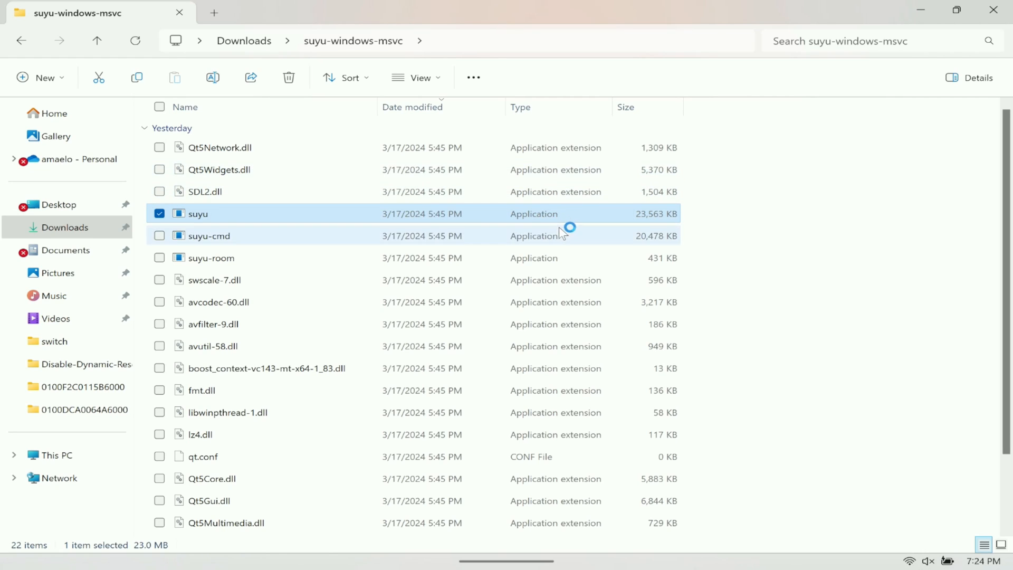
Step: Launch suyu.exe so the six-game library from C:/Emulation/roms/switch appears
double_click(198, 213)
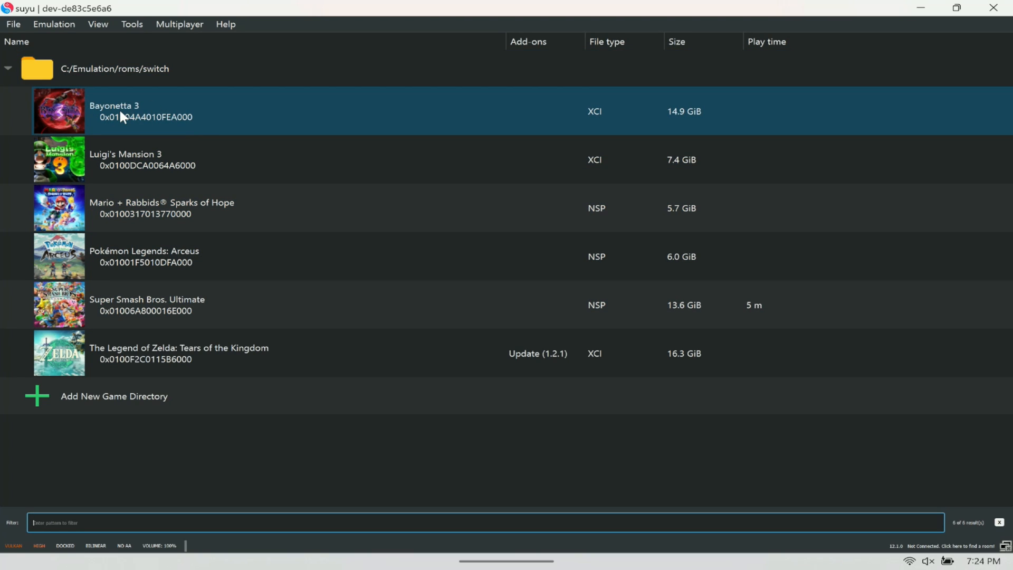
click(115, 69)
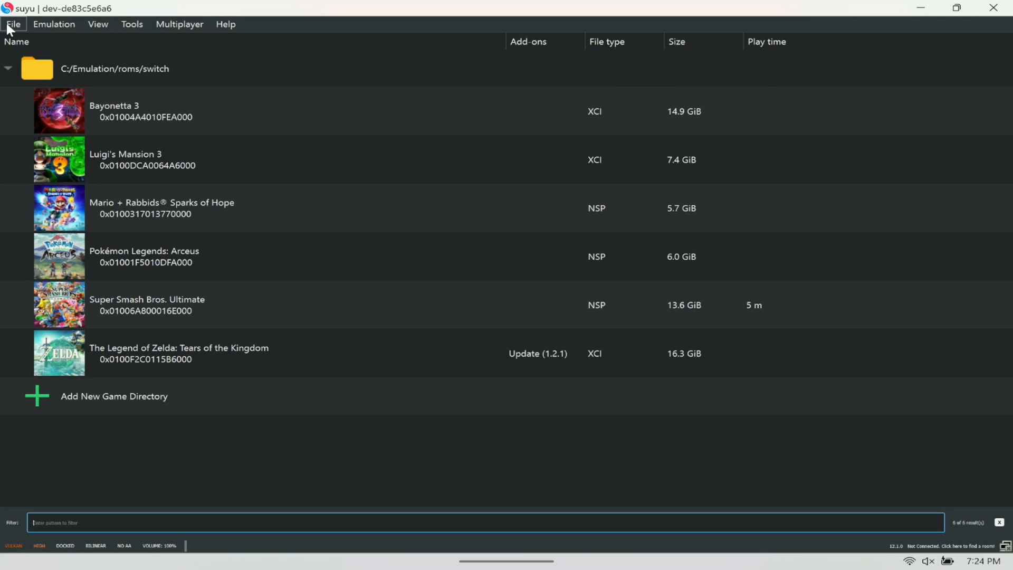
Step: Open suyu's data folder and its keys subfolder to confirm prod.keys and title.keys exist
click(13, 24)
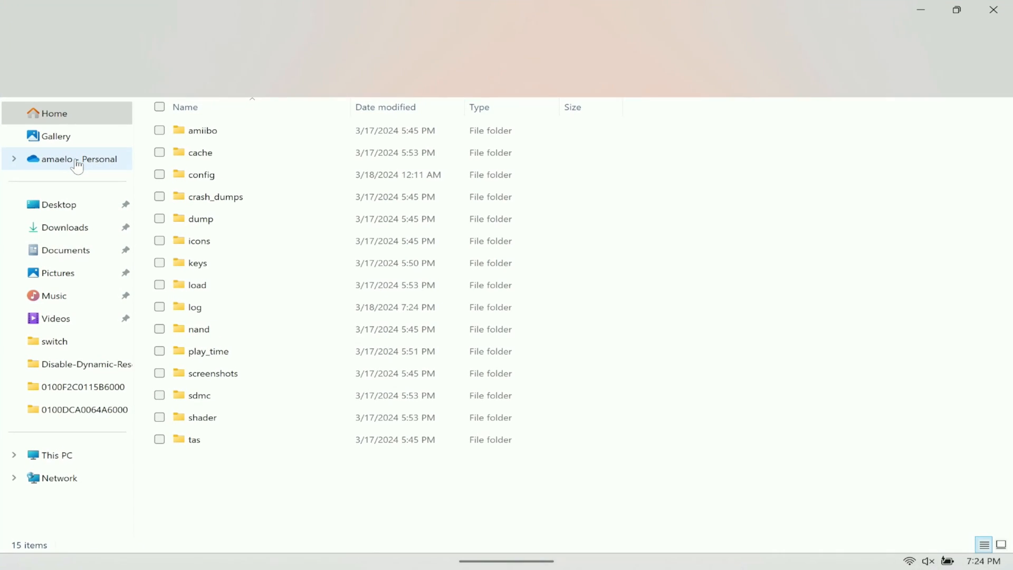
double_click(198, 263)
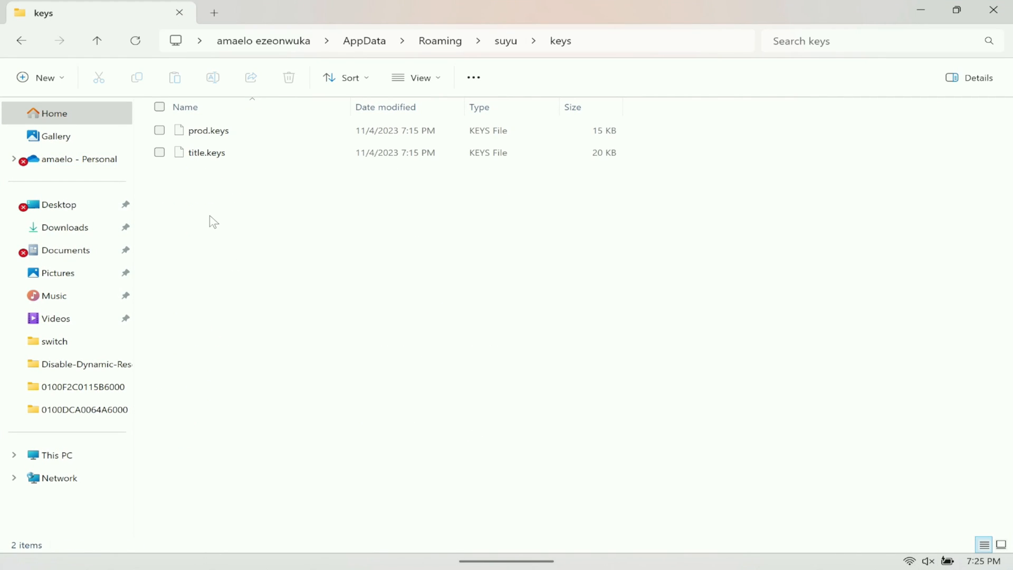
mouse_move(206, 152)
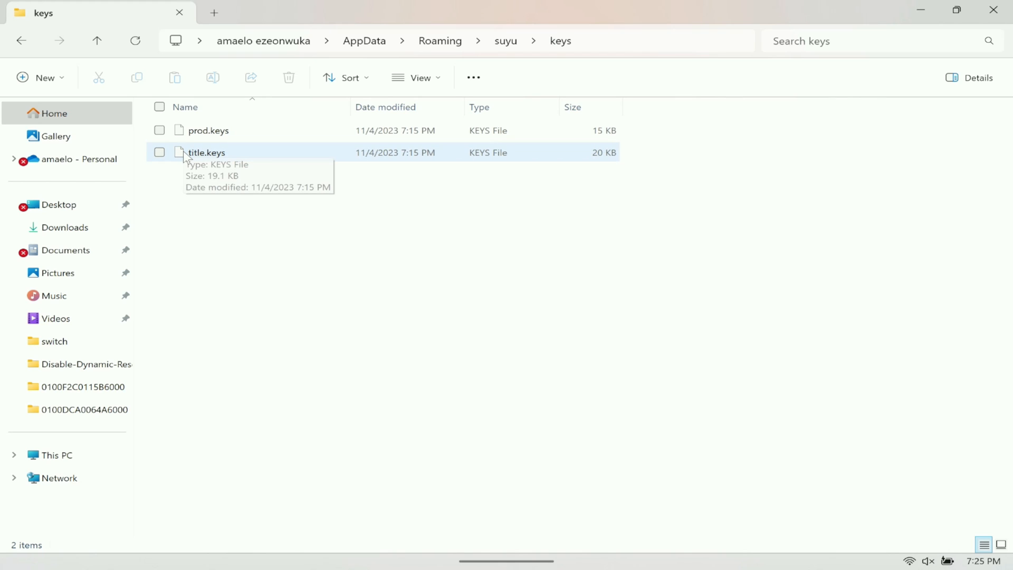
mouse_move(249, 159)
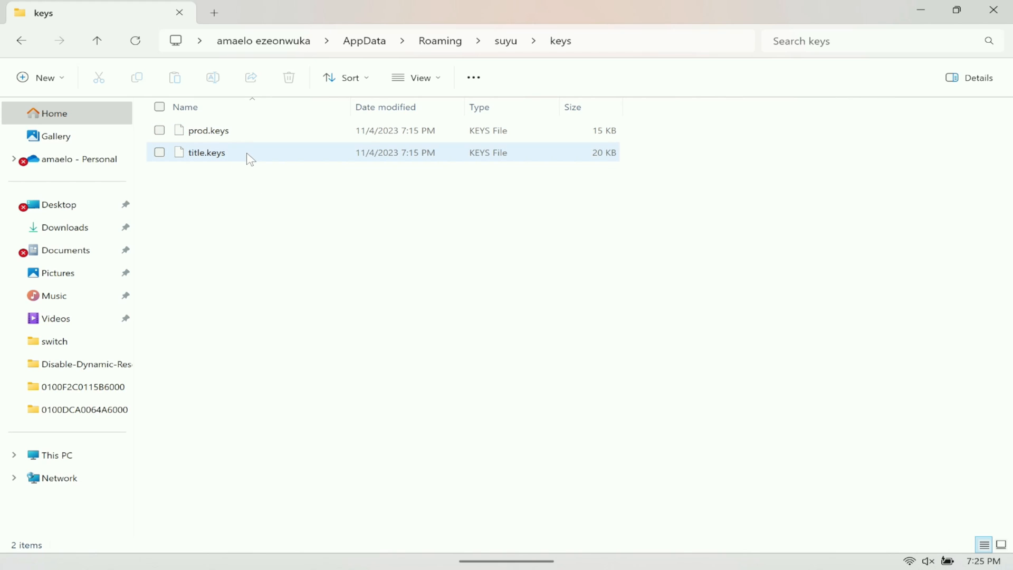
mouse_move(219, 152)
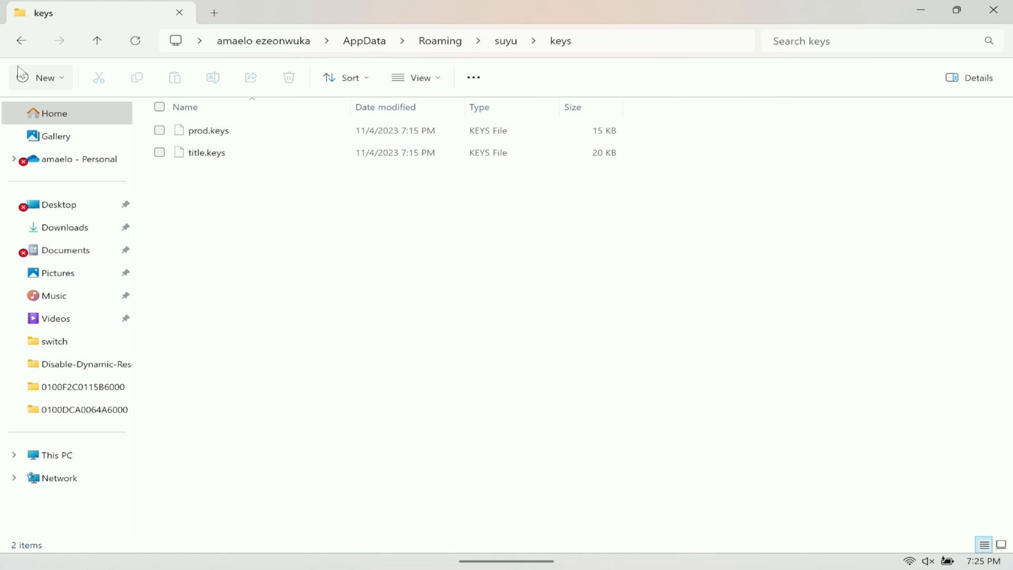
Step: Return to suyu and show the Tools menu with Install Decryption Keys and Install Firmware
click(21, 42)
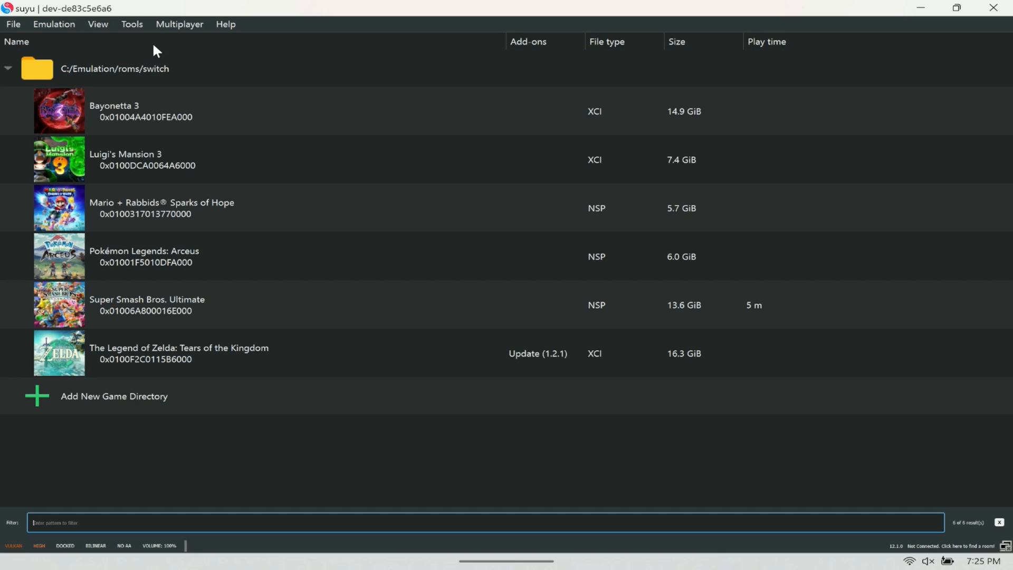
mouse_move(132, 24)
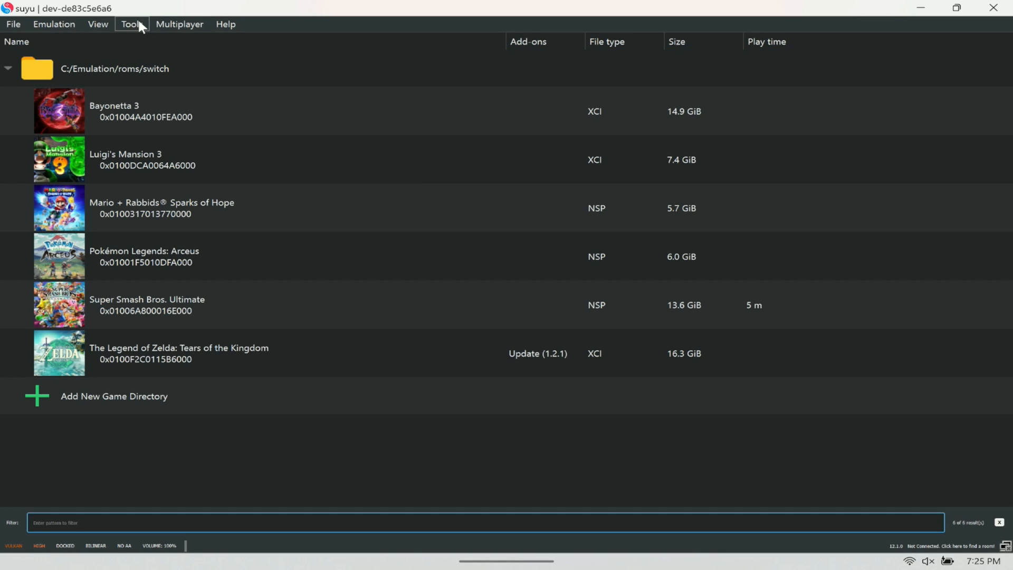
mouse_move(77, 42)
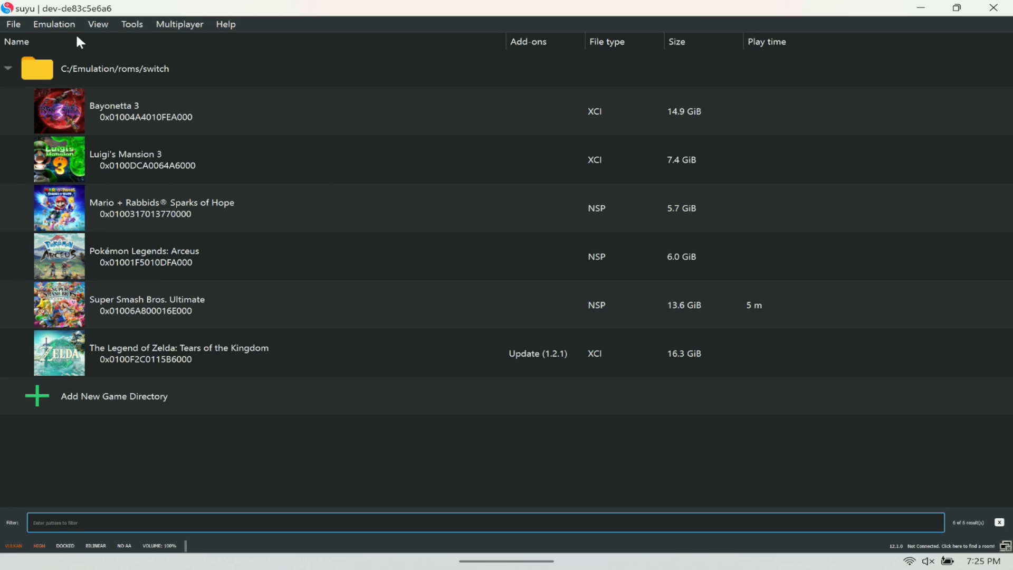
mouse_move(131, 24)
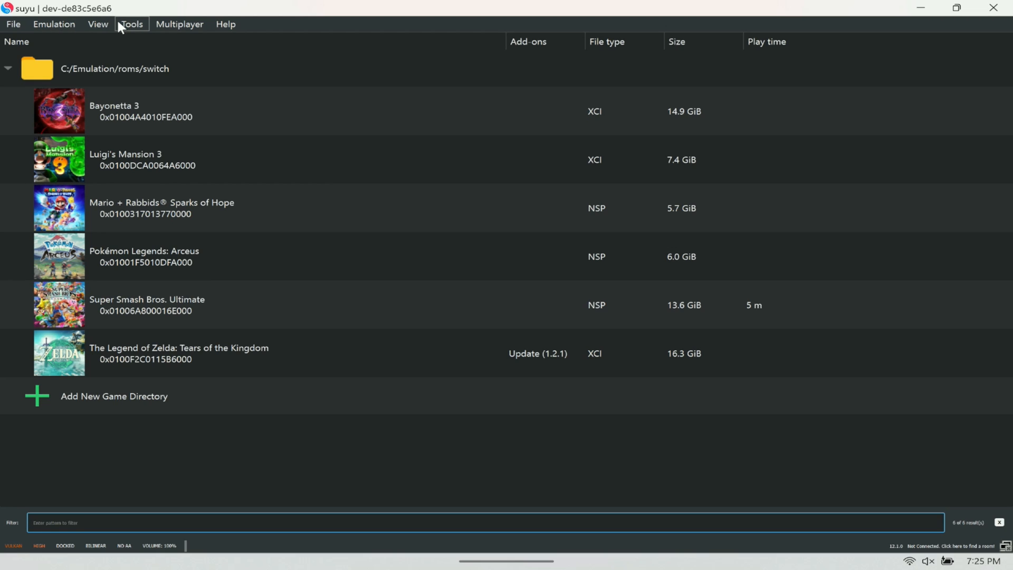
click(131, 24)
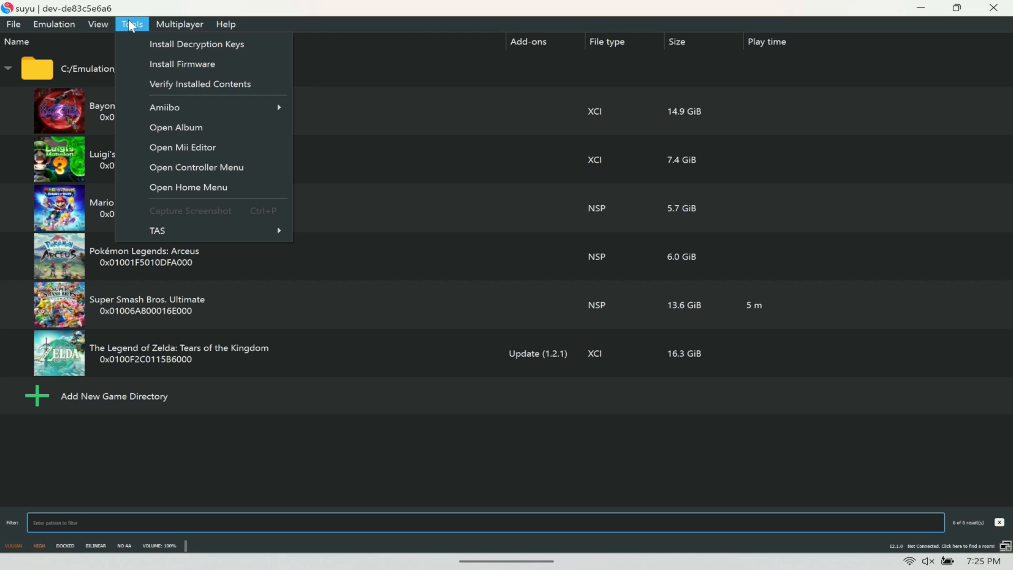
mouse_move(182, 64)
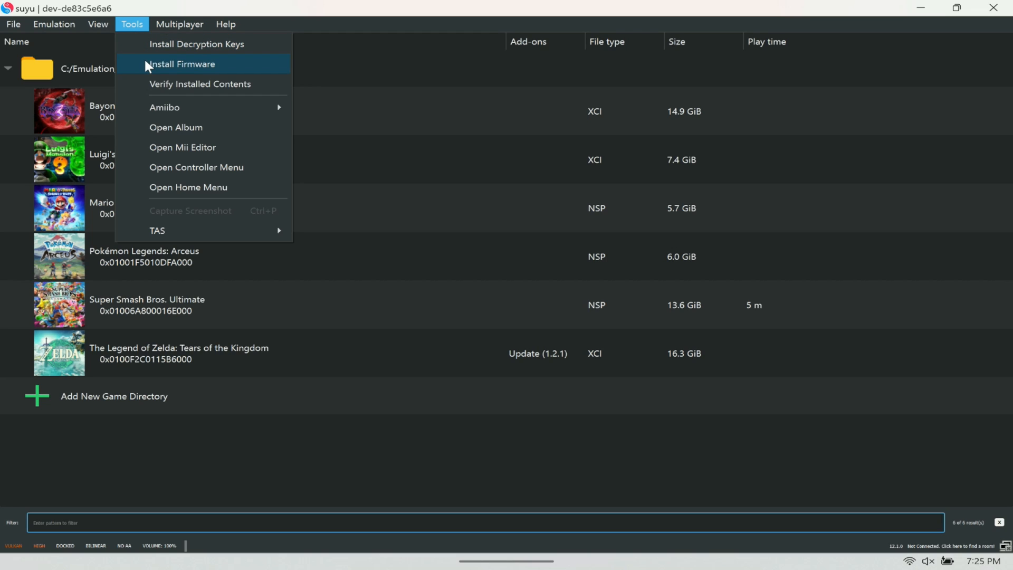
Step: Attempt a firmware install from New folder in Downloads and acknowledge the failed-install warning
click(183, 64)
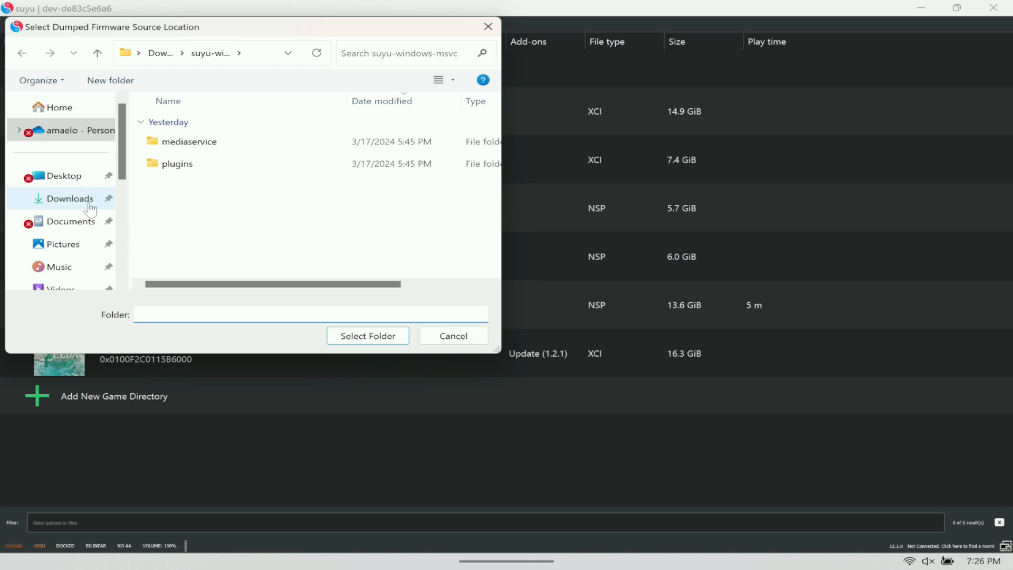
click(70, 198)
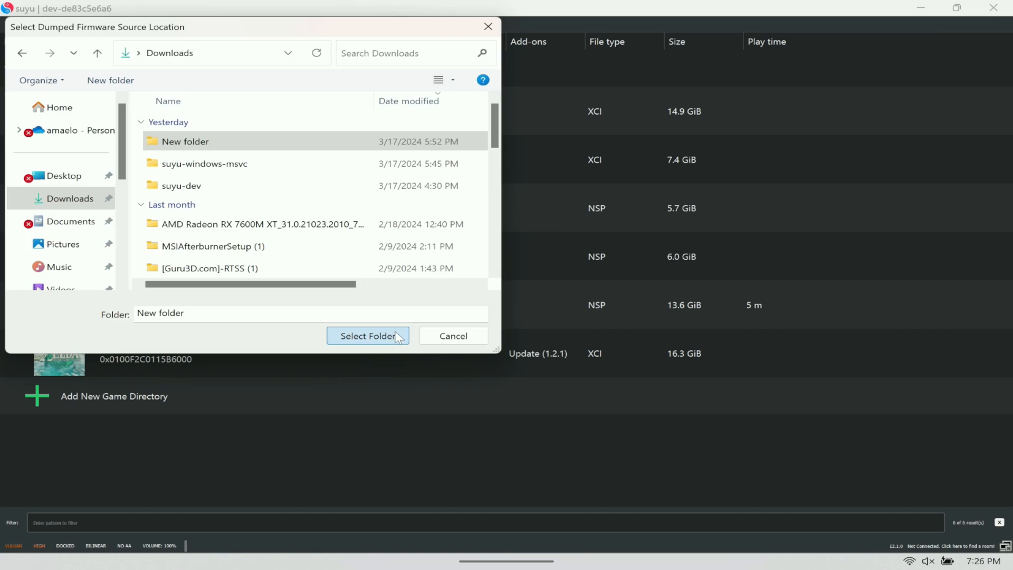
click(367, 336)
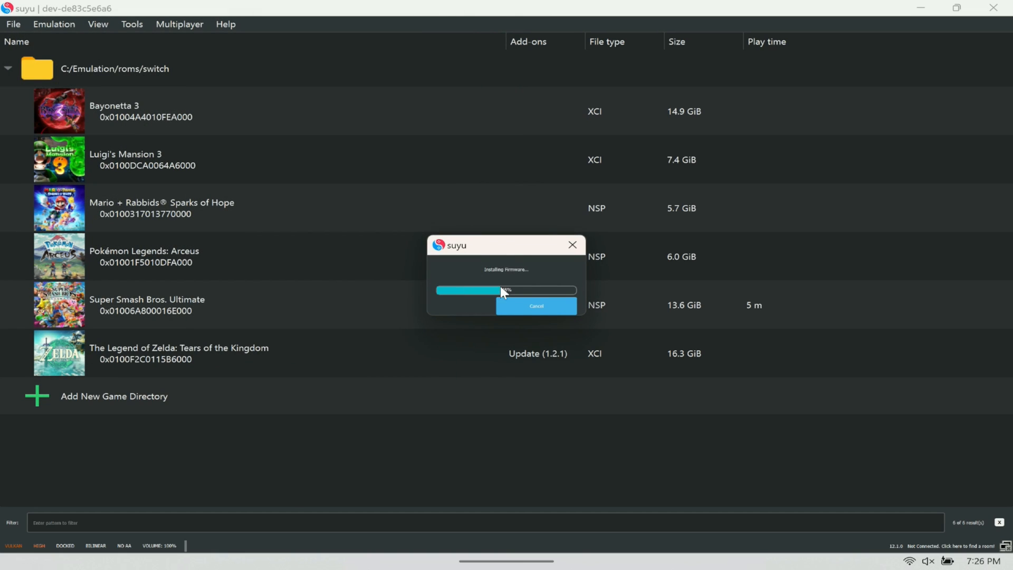
click(536, 306)
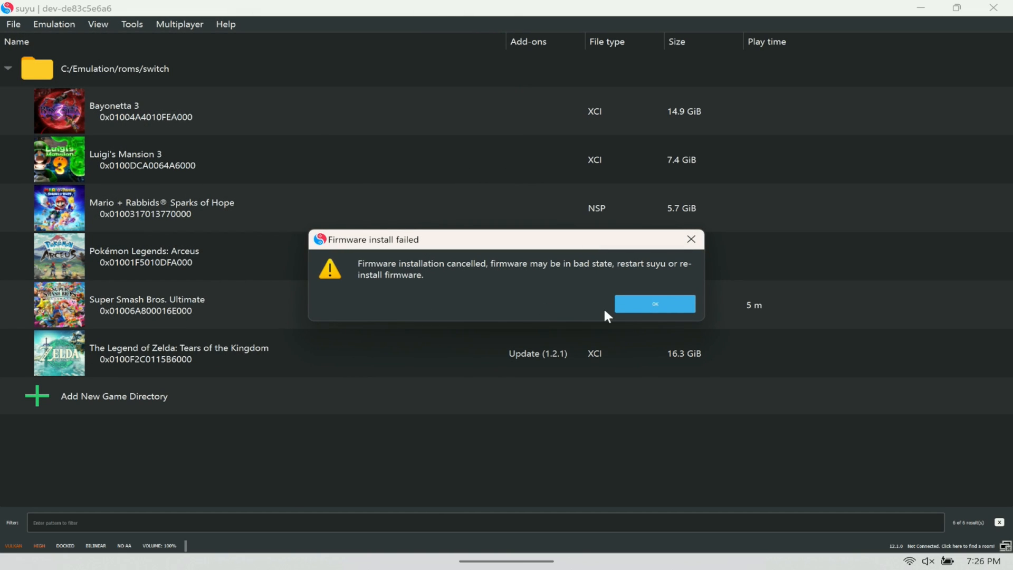
click(653, 304)
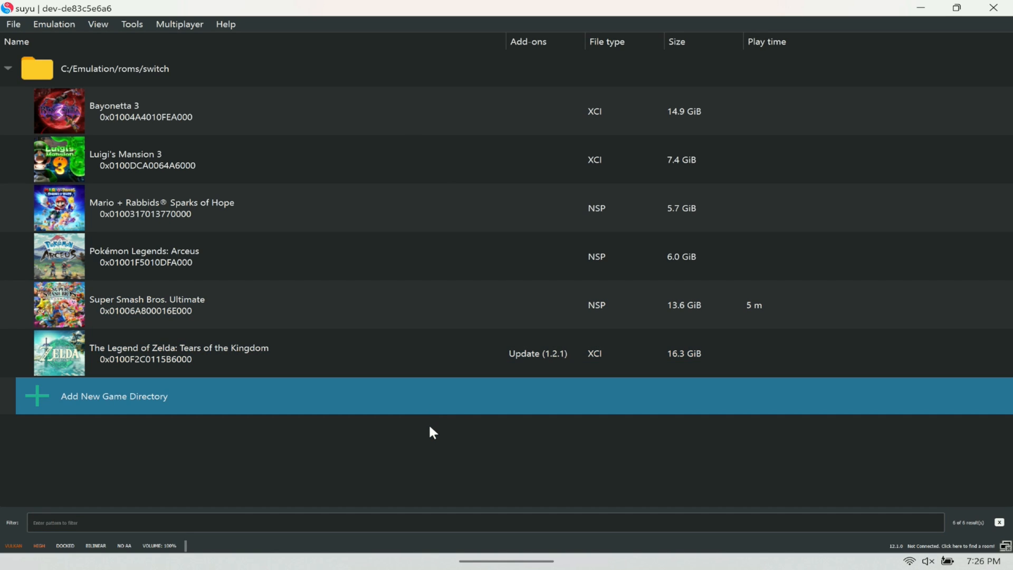
mouse_move(436, 405)
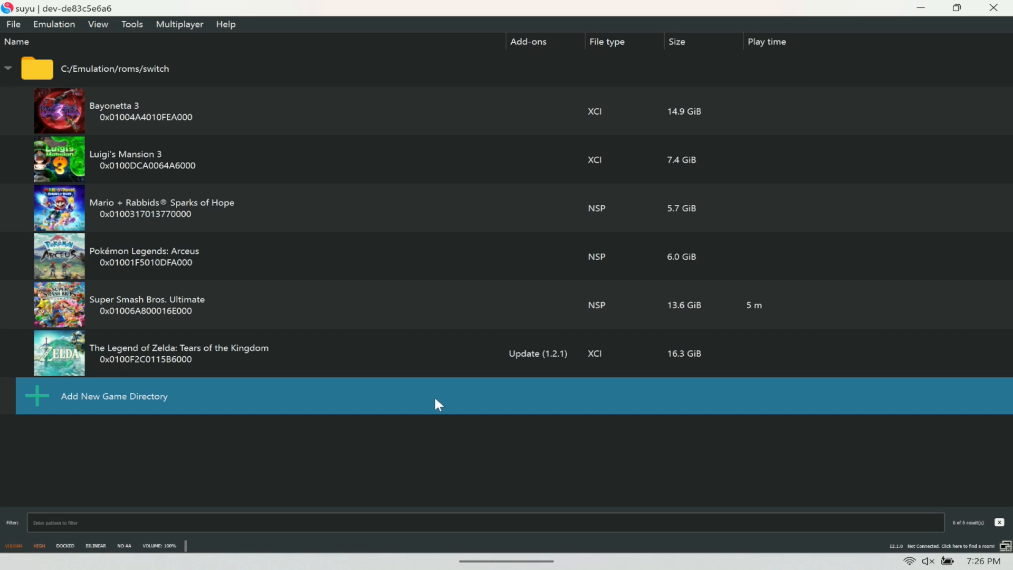
Step: Add the roms/switch folder as suyu's game directory via the Select Directory picker
click(113, 395)
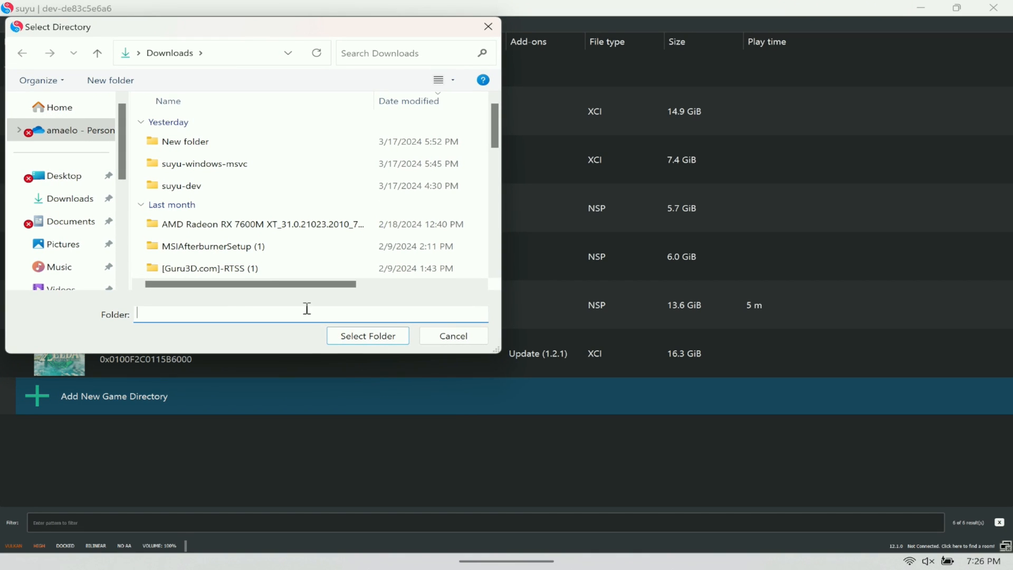
scroll(down, 3)
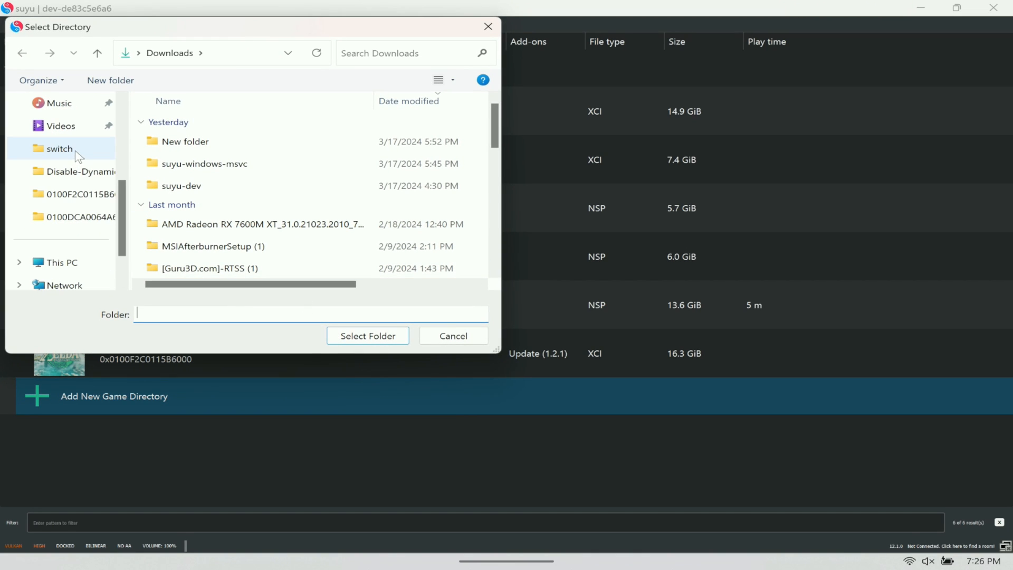
right_click(59, 148)
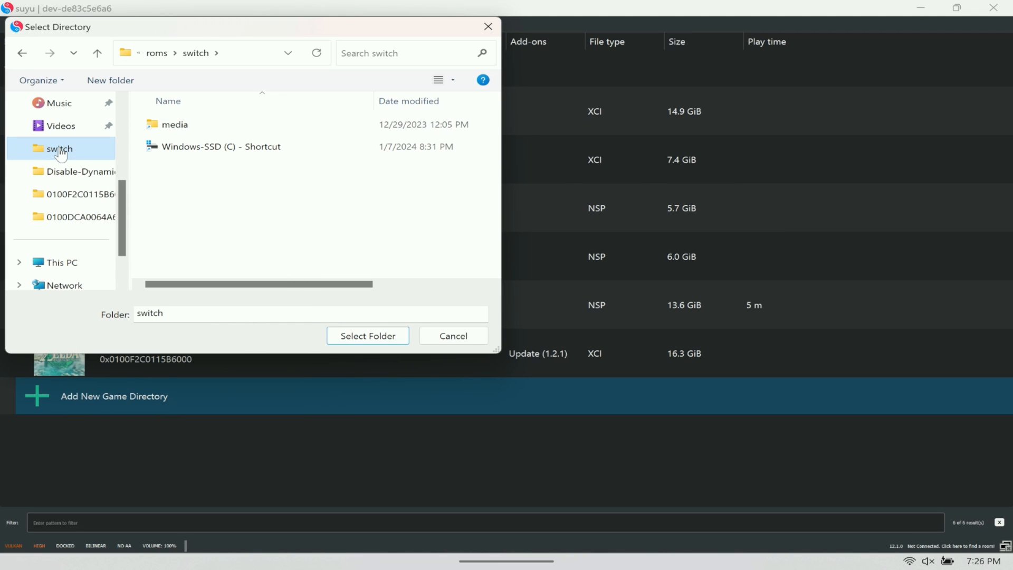
click(173, 124)
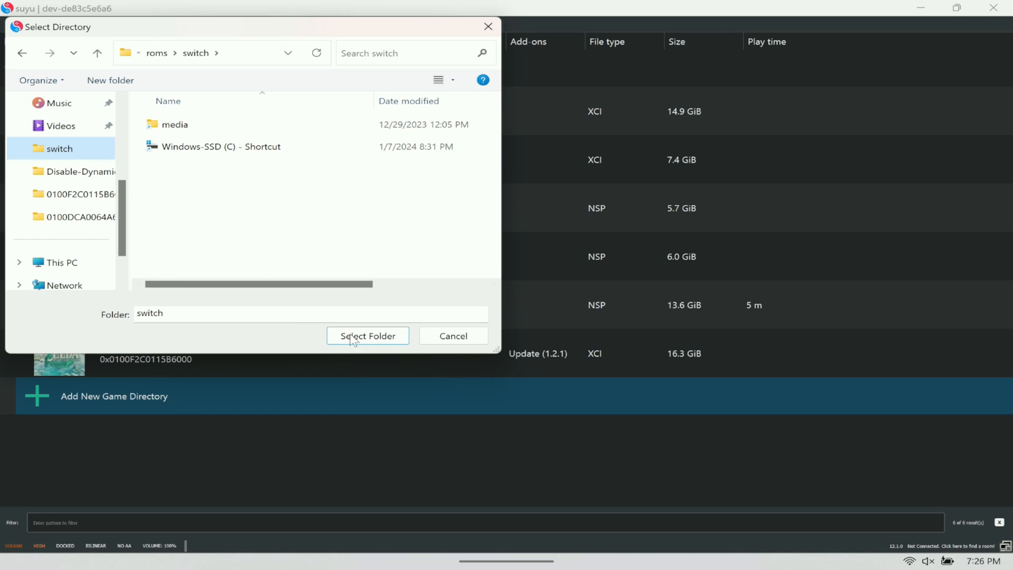
click(366, 336)
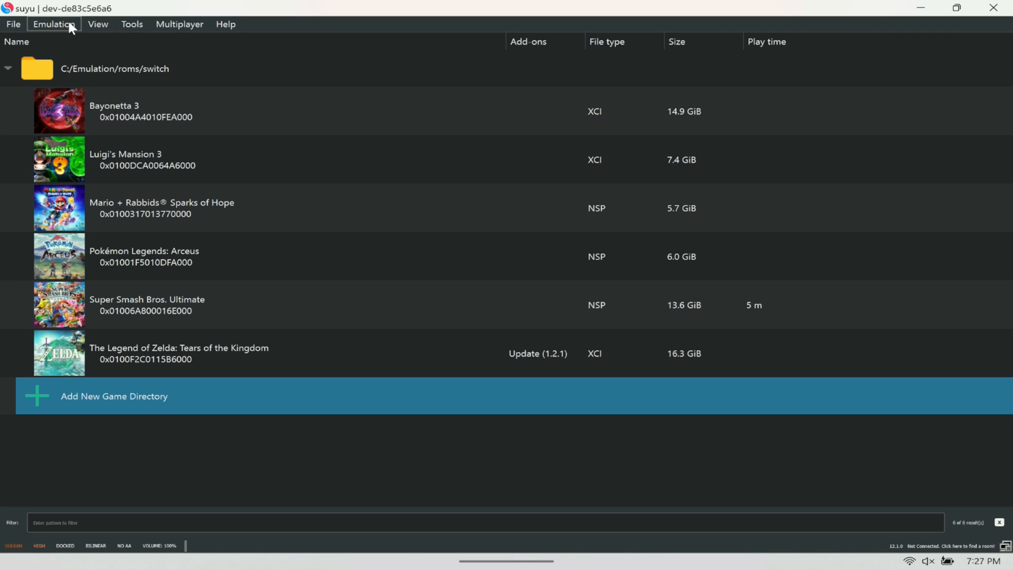
Step: Review the Controls configuration with Xbox One Controller 0 as Player 1's Pro Controller and confirm with OK
click(53, 25)
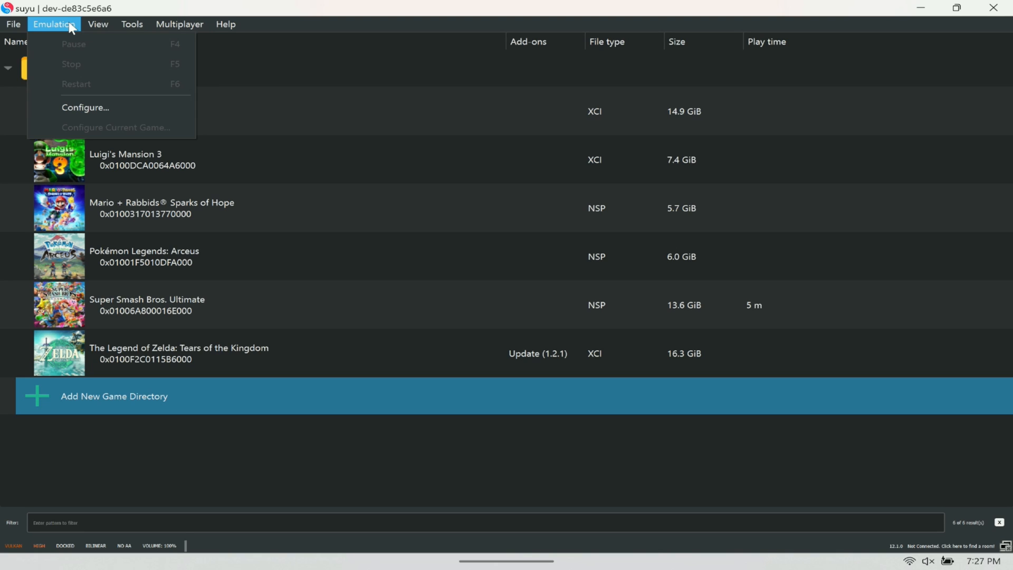
mouse_move(85, 108)
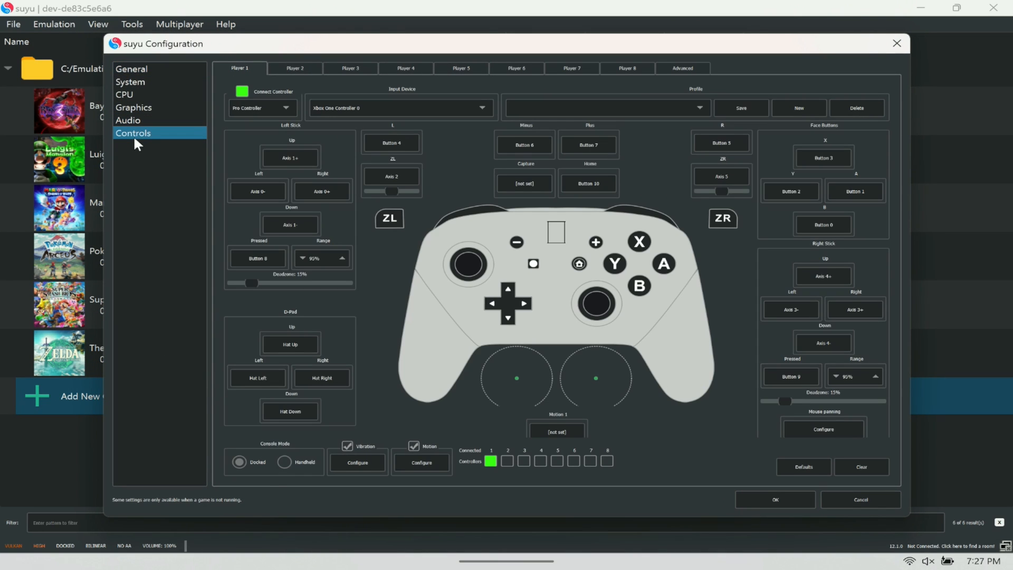
click(401, 108)
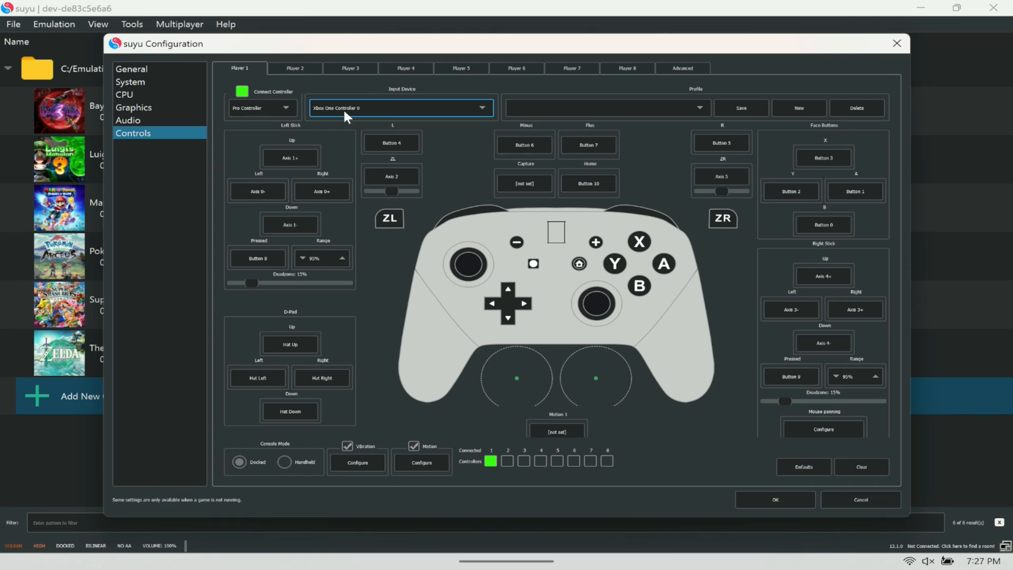
mouse_move(347, 117)
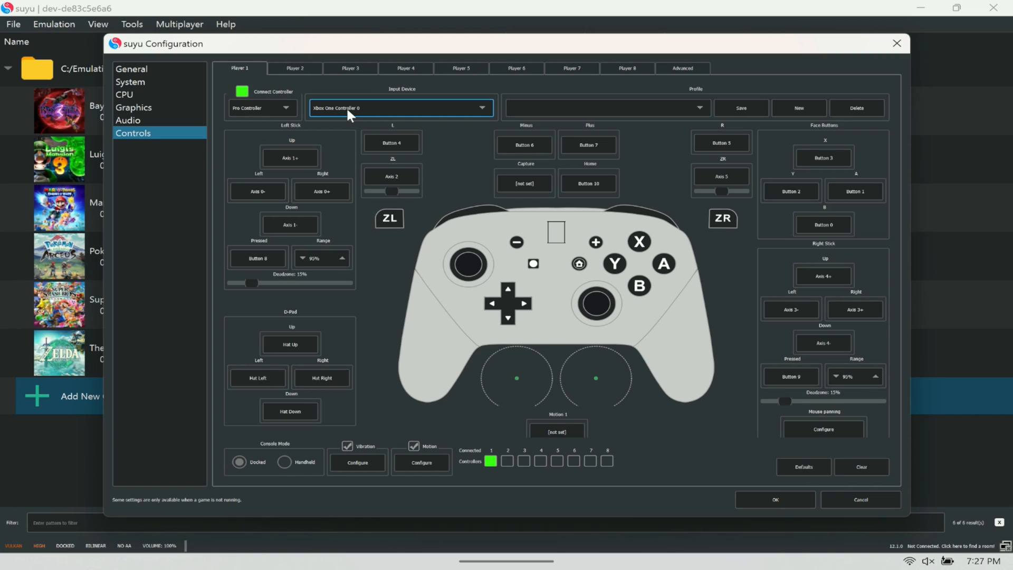
click(400, 107)
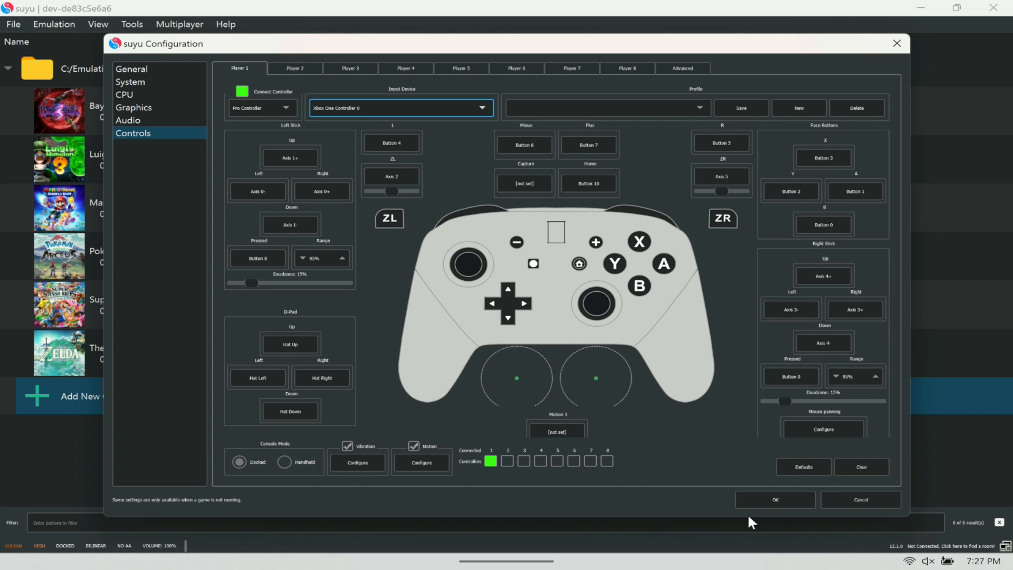
click(774, 499)
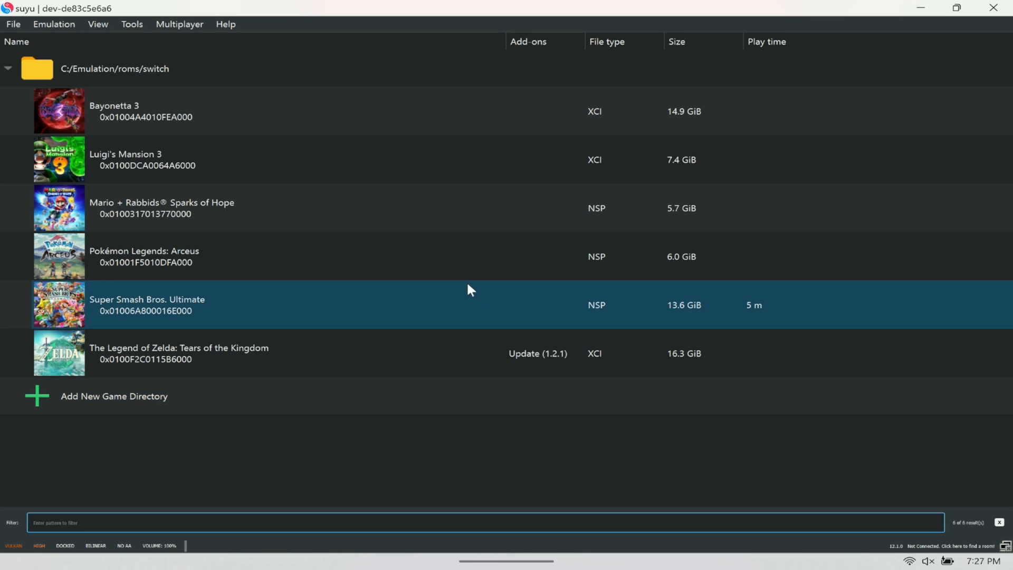
Step: Launch Super Smash Bros. Ultimate and start a 2:30 timed Donkey Kong vs CPU Yoshi match on Battlefield
double_click(146, 304)
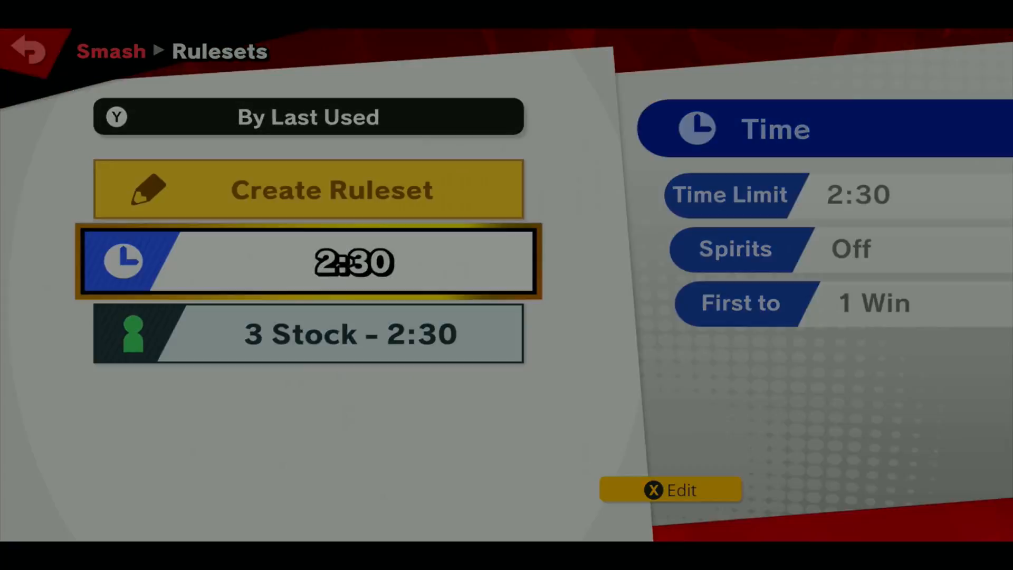
click(308, 261)
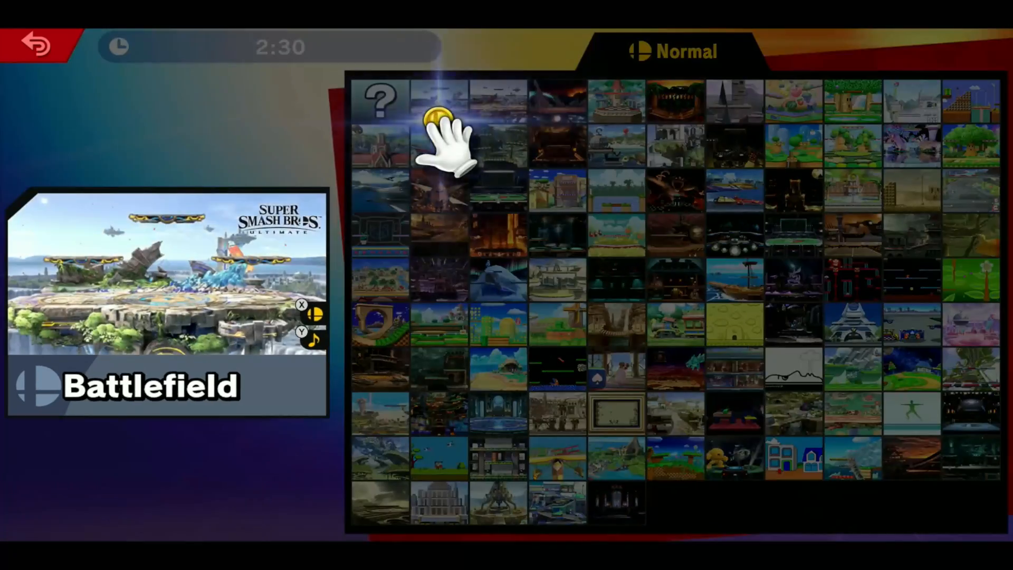
click(441, 129)
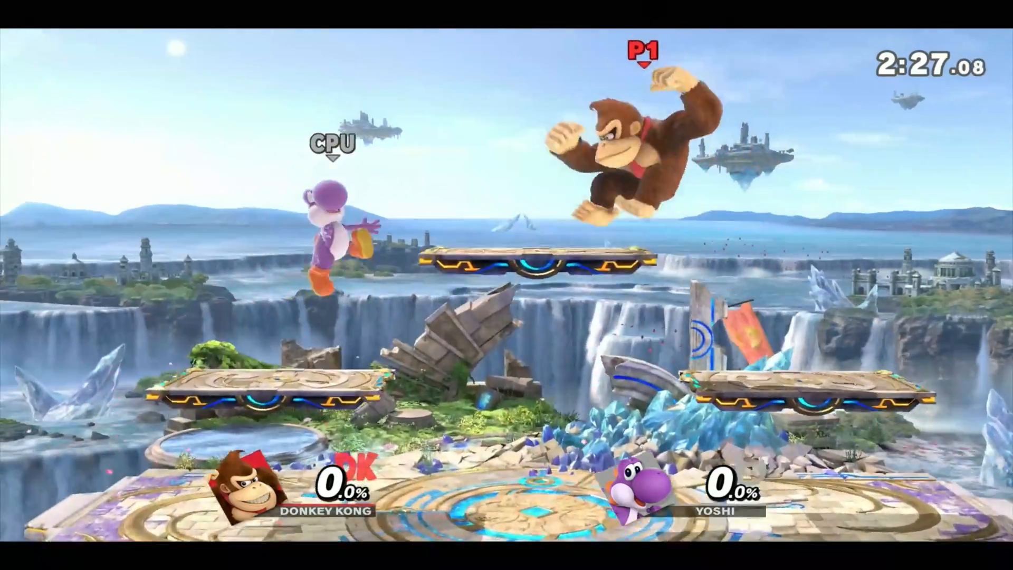